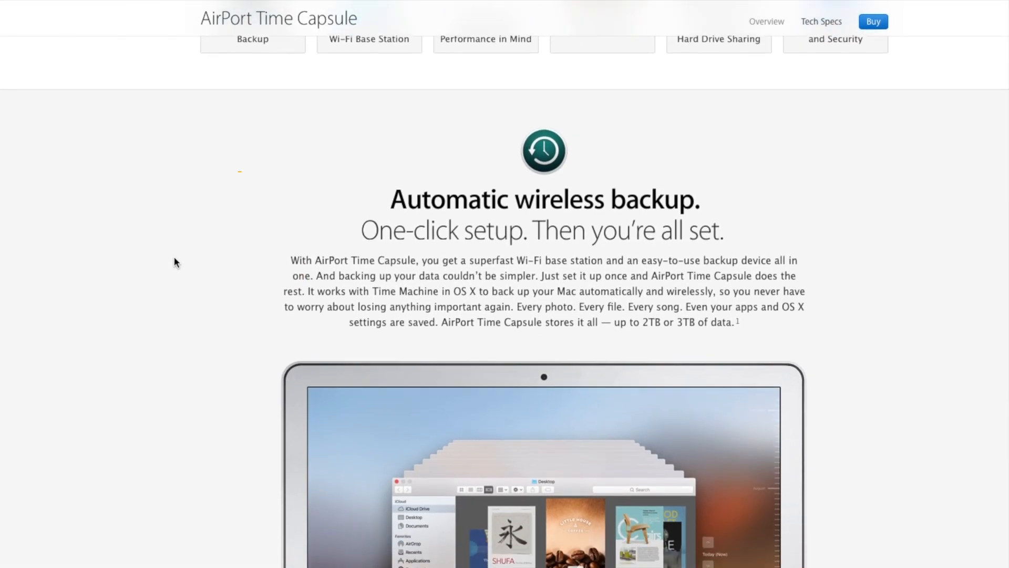
Scroll the Time Capsule page down to the labelled ports and antennas diagram.
scroll(down, 3)
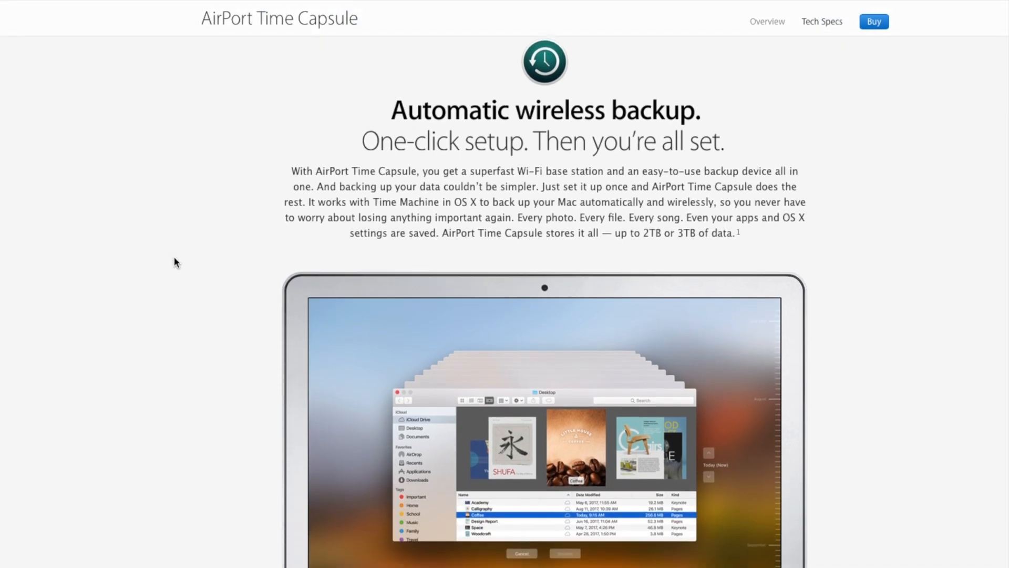
scroll(down, 3)
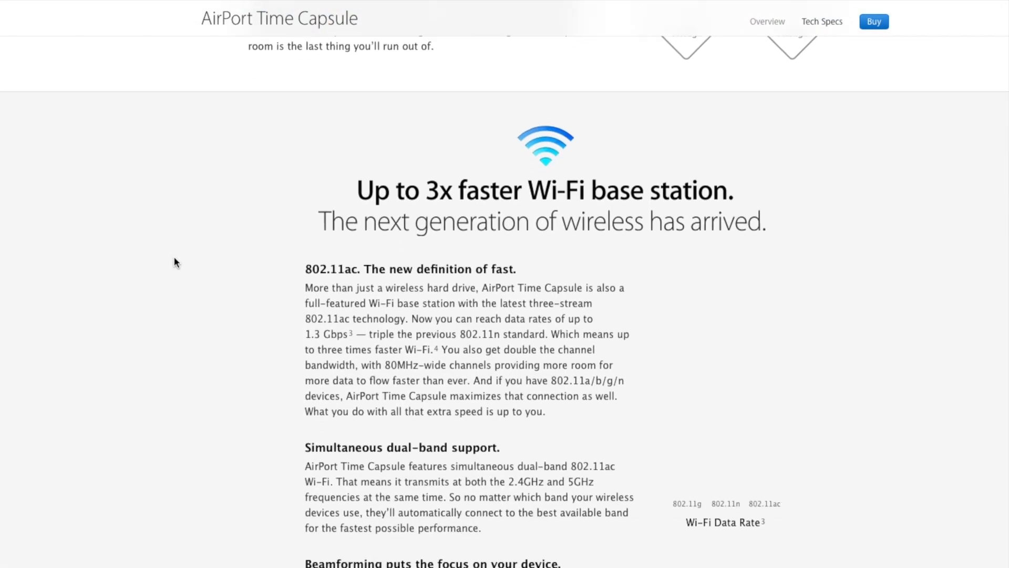
scroll(down, 3)
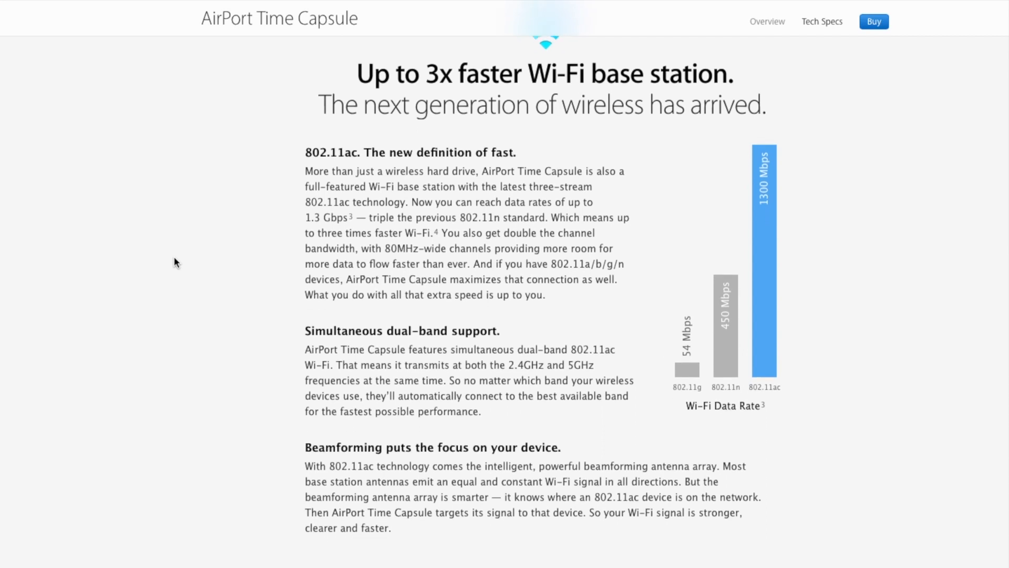
scroll(down, 3)
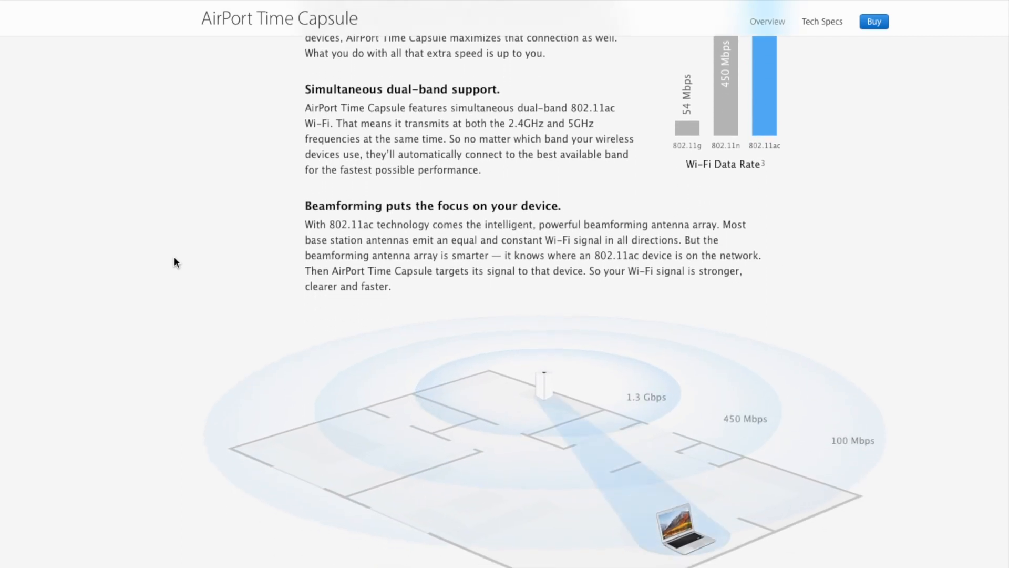
scroll(down, 3)
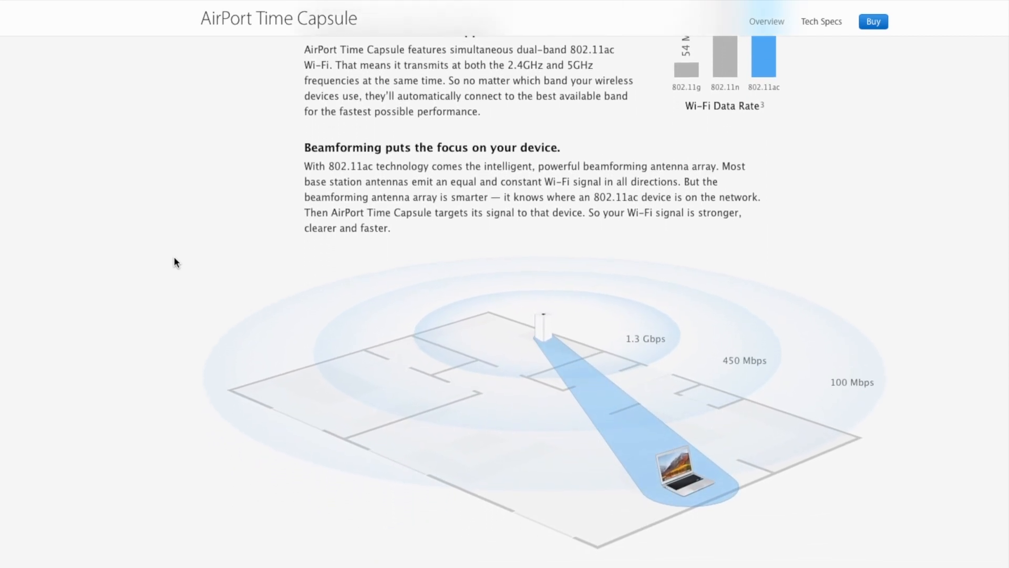
scroll(down, 3)
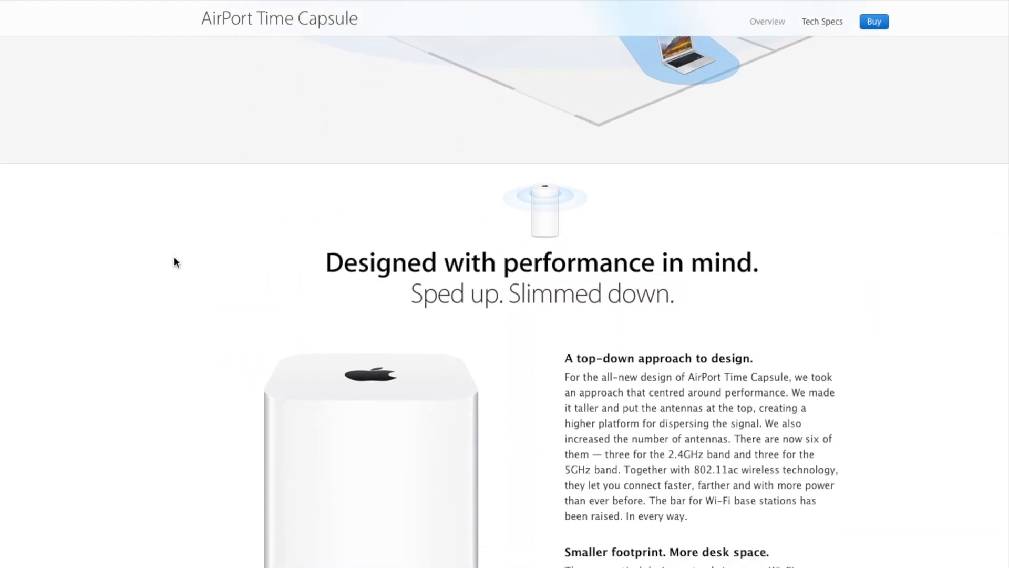
scroll(down, 3)
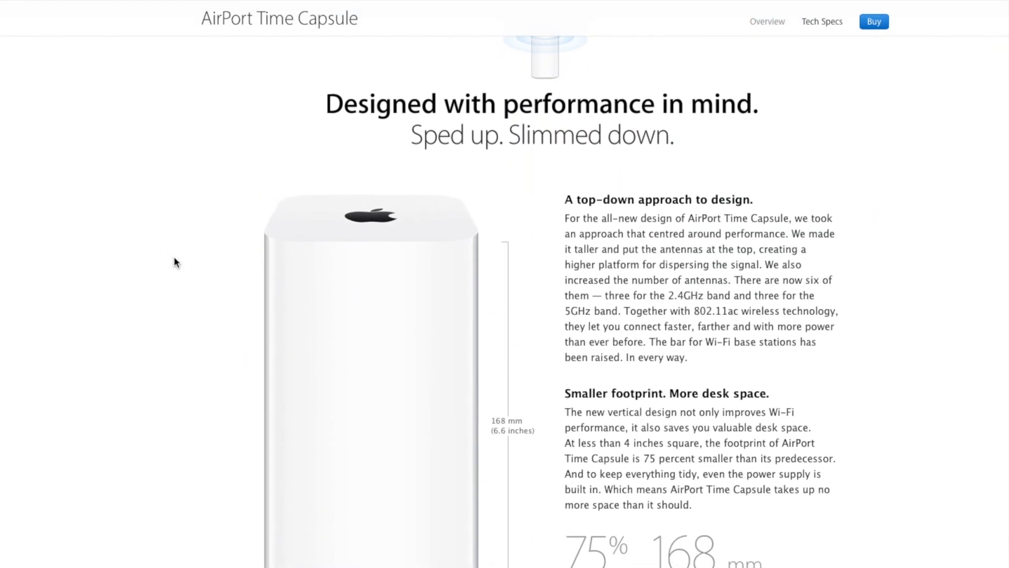
scroll(down, 3)
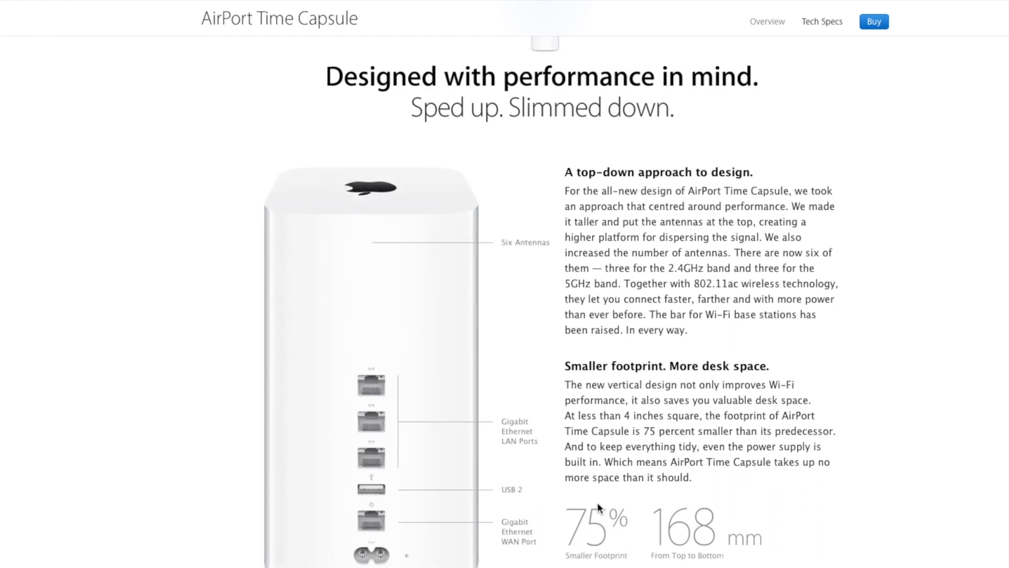
mouse_move(119, 523)
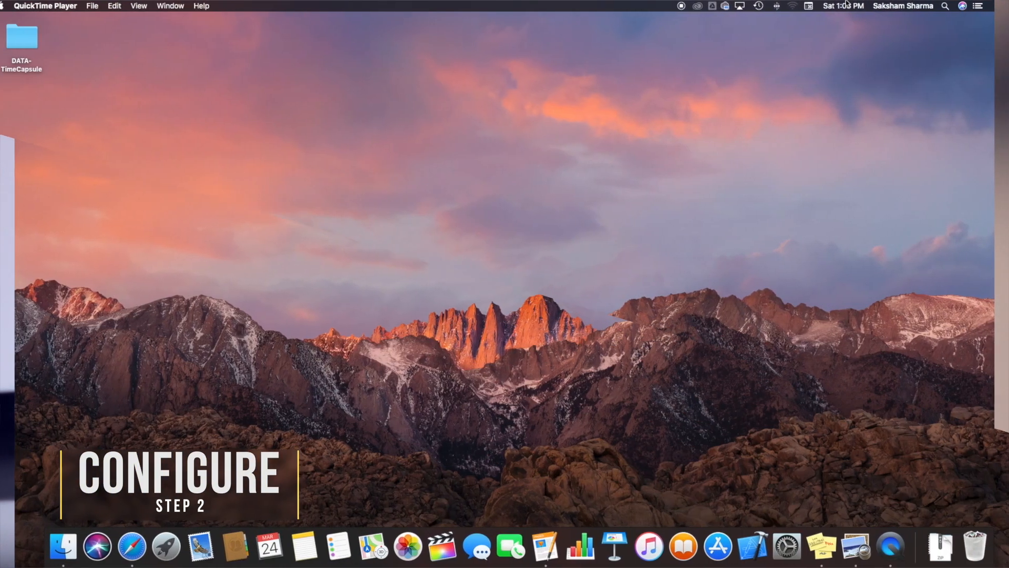
Pick AirPort Time Capsule under New AirPort Base Station in the Wi-Fi menu.
click(791, 6)
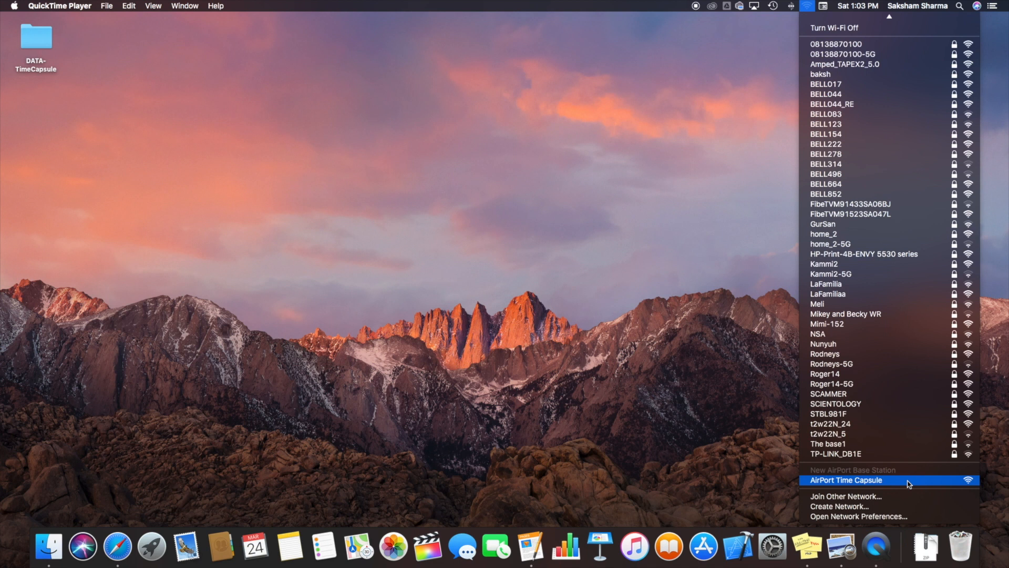
click(844, 479)
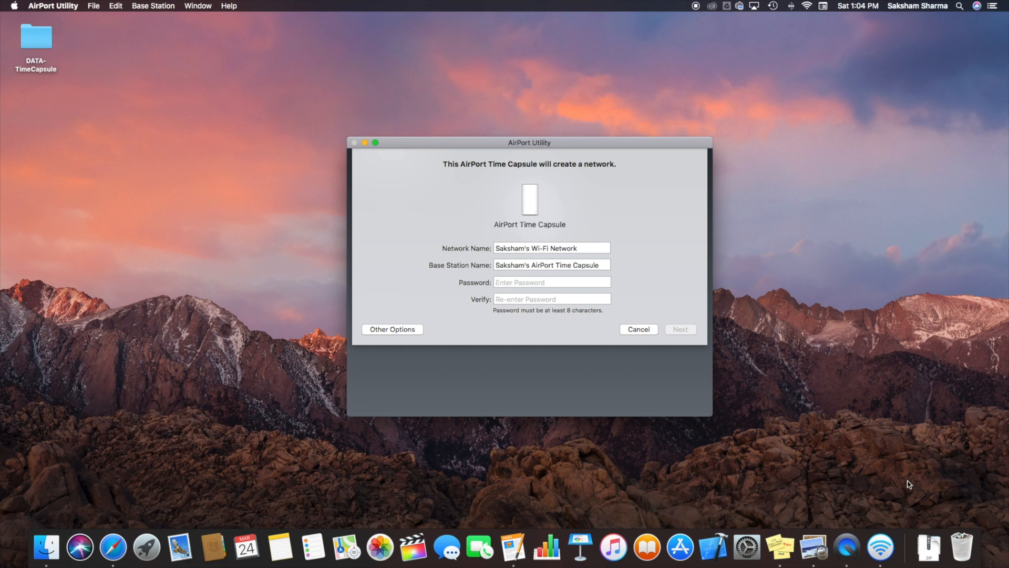
Enter the network password, verify it, and continue to the PPPoE page.
text(•••)
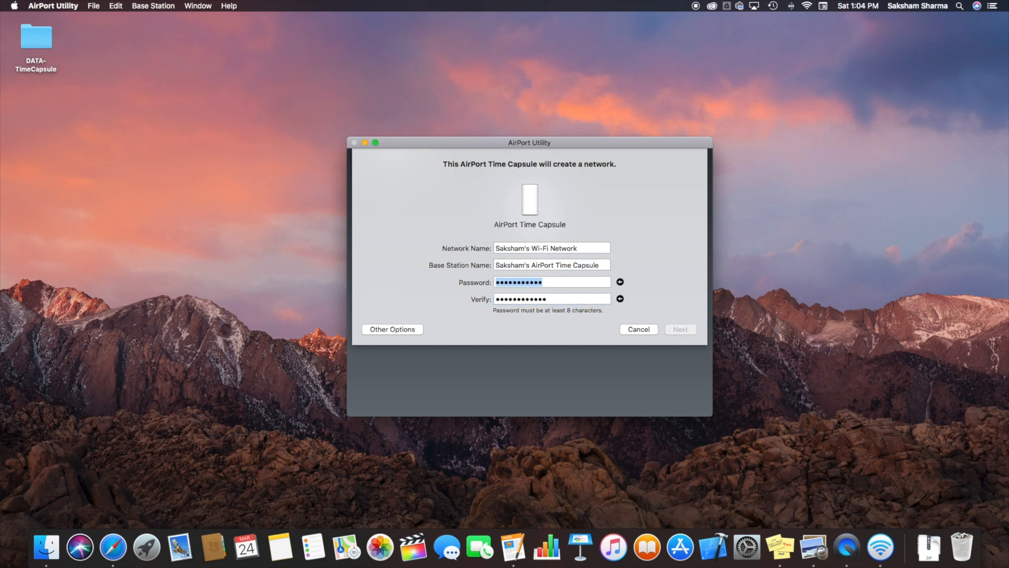
click(551, 281)
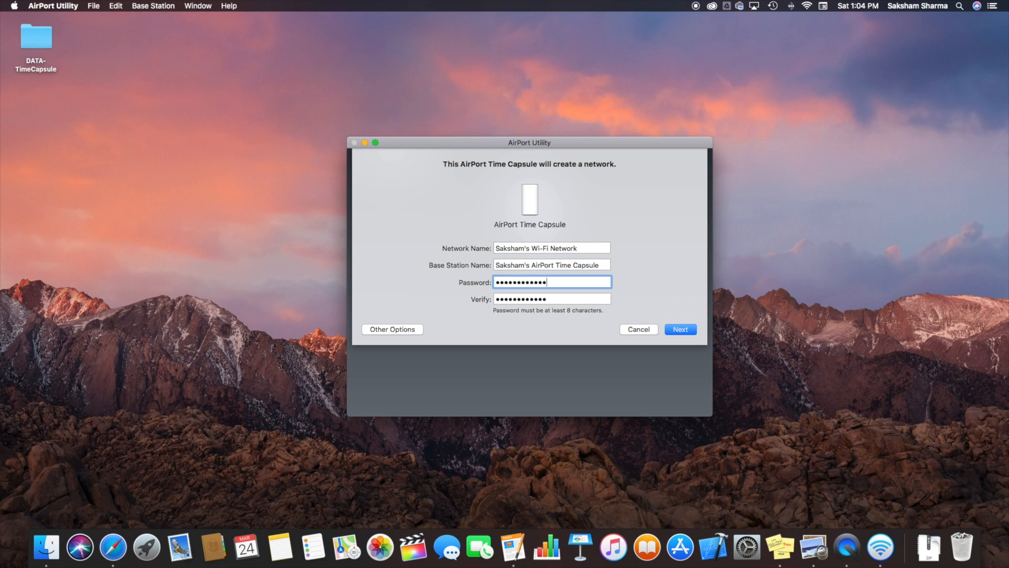
click(680, 329)
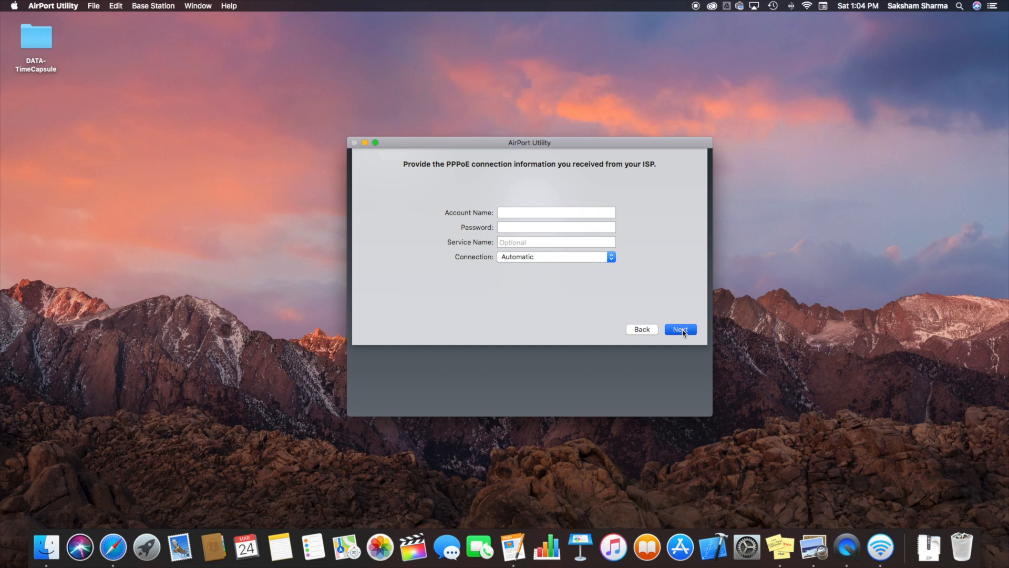
Skip the PPPoE details, choose Don't send analytics, and finish setup.
click(680, 329)
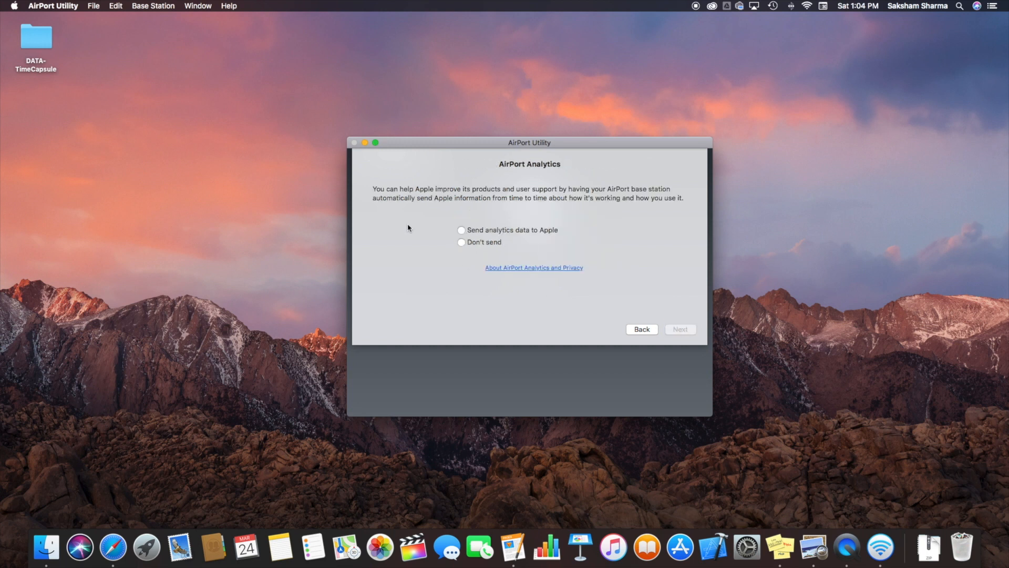
mouse_move(489, 248)
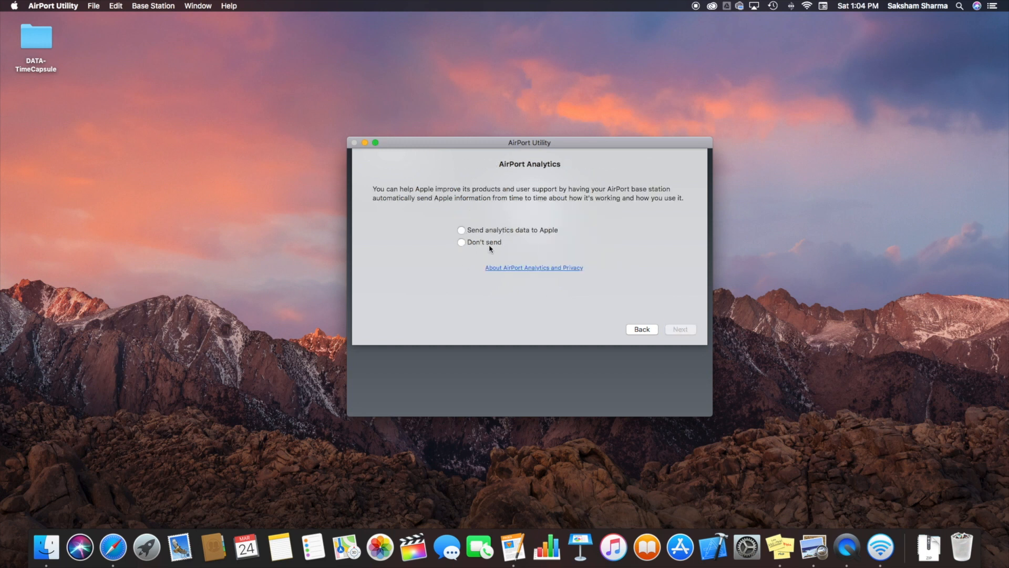
click(461, 242)
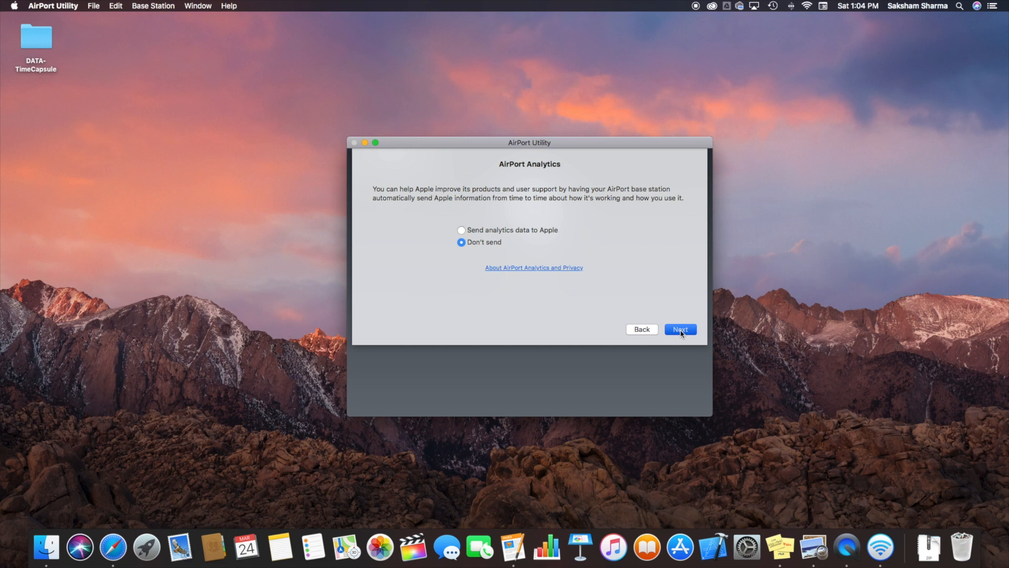
click(680, 329)
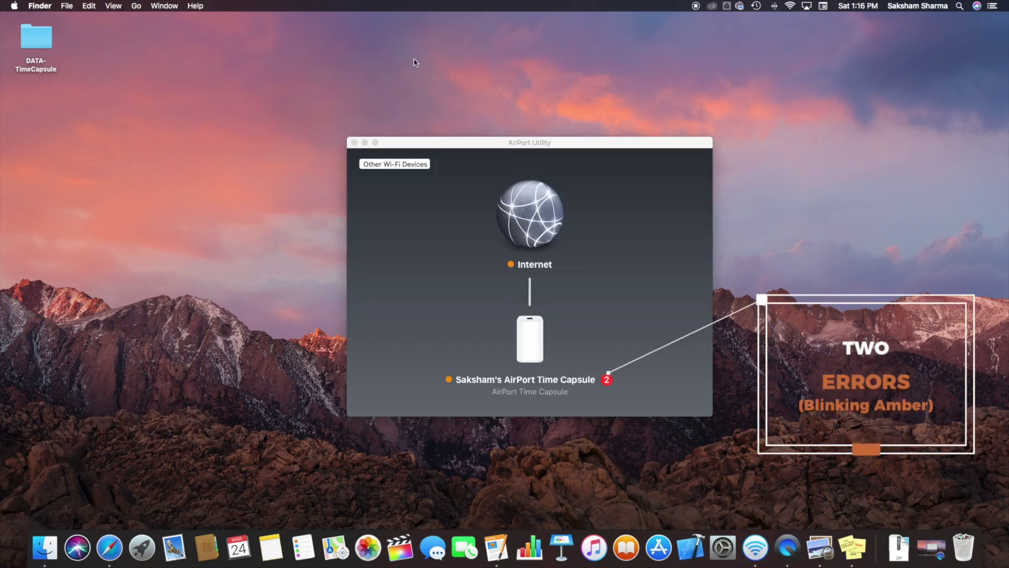
Check the No DNS Servers and Internet Connection errors, then open Edit.
click(539, 347)
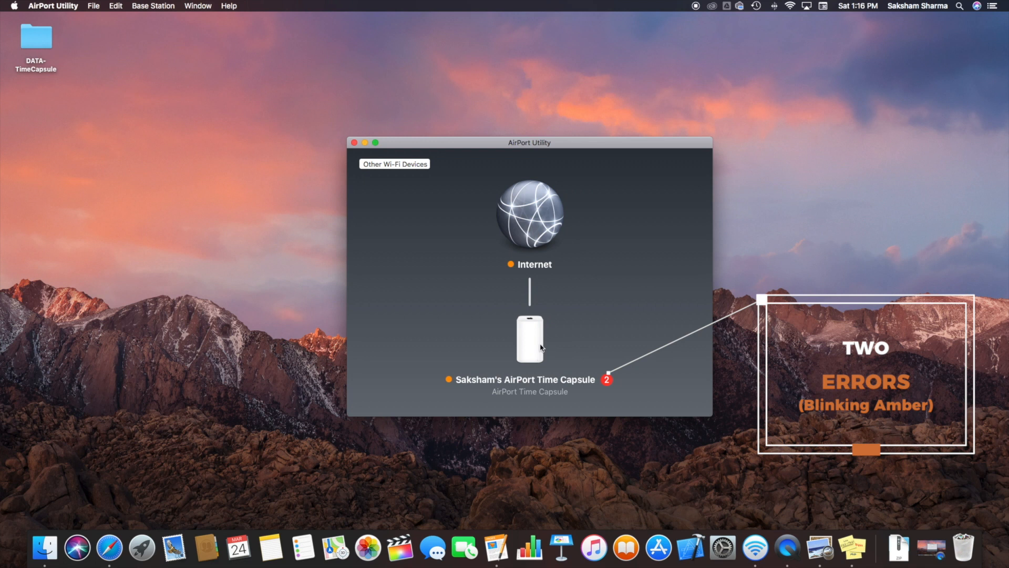
click(529, 339)
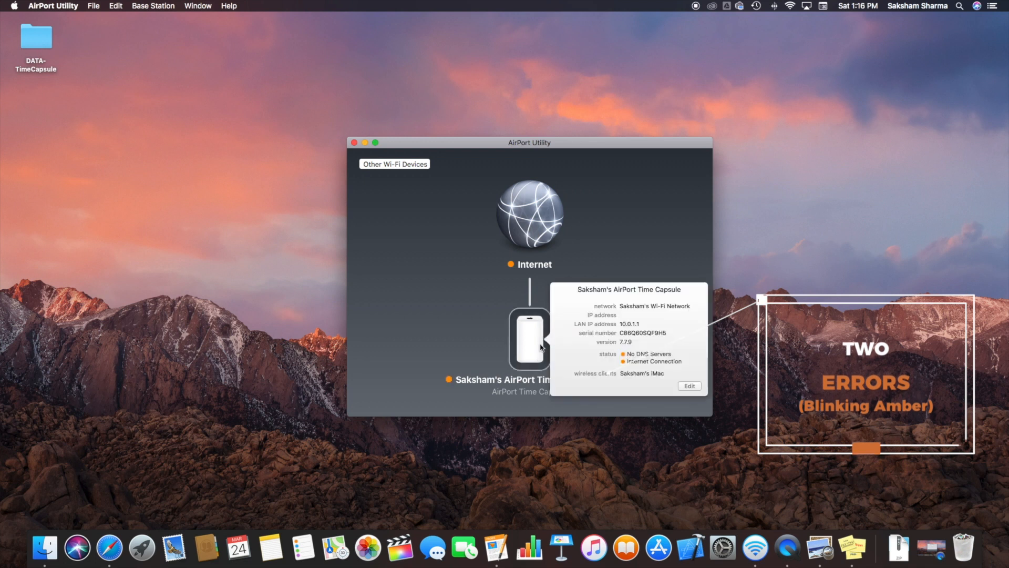
click(649, 354)
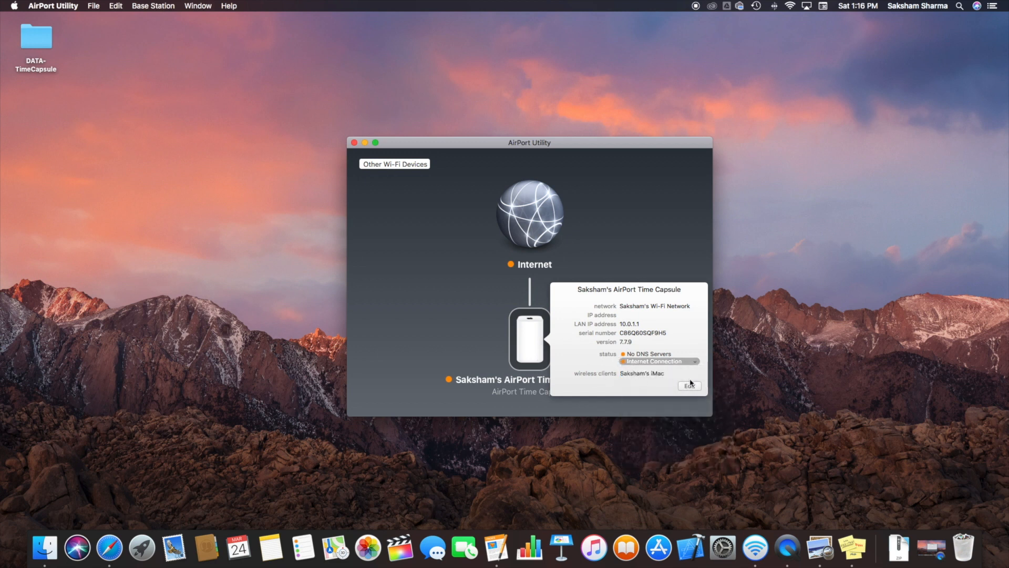
click(689, 385)
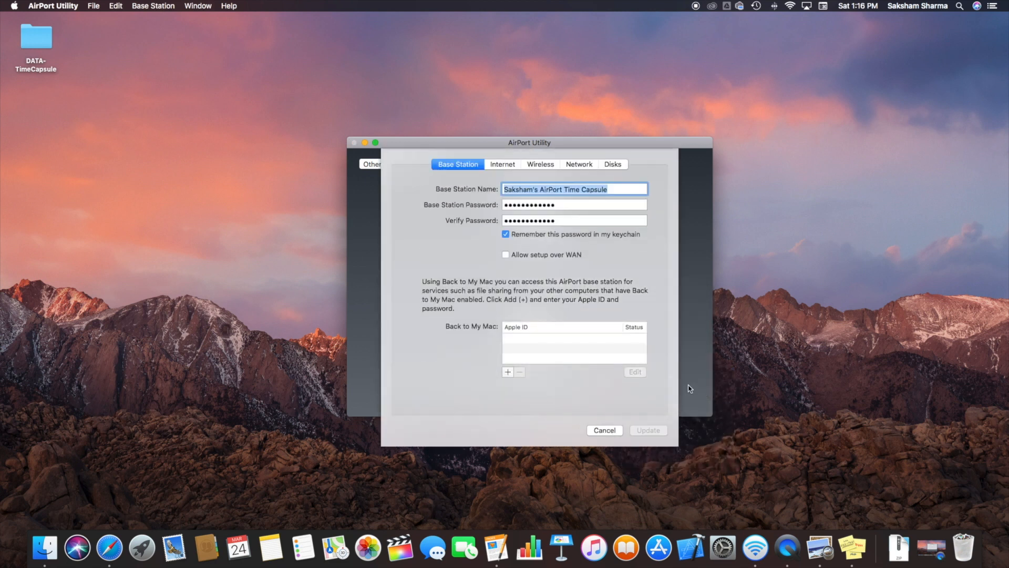
Set Router Mode to Off (Bridge Mode) under Network and confirm the update.
click(578, 164)
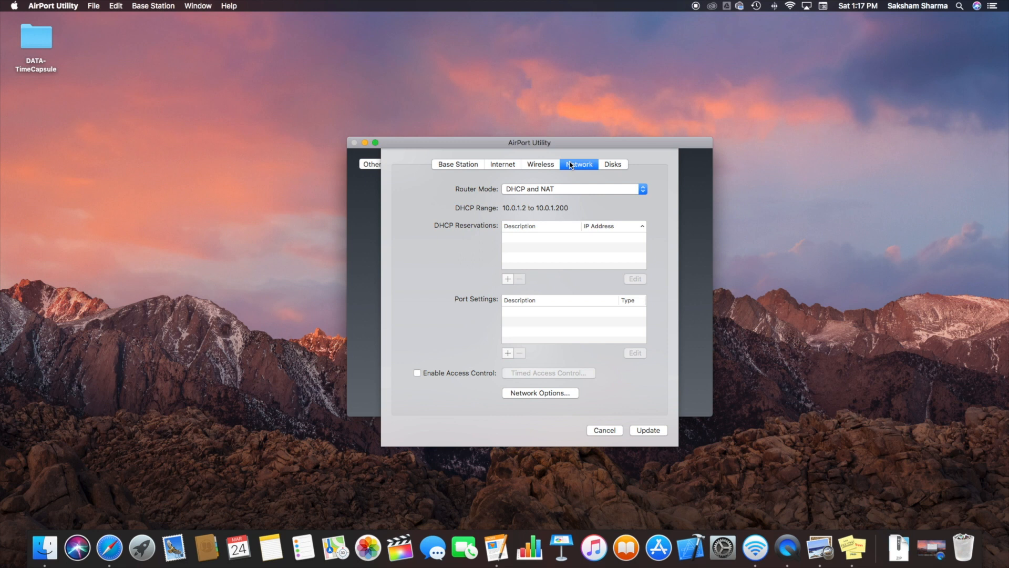
mouse_move(570, 175)
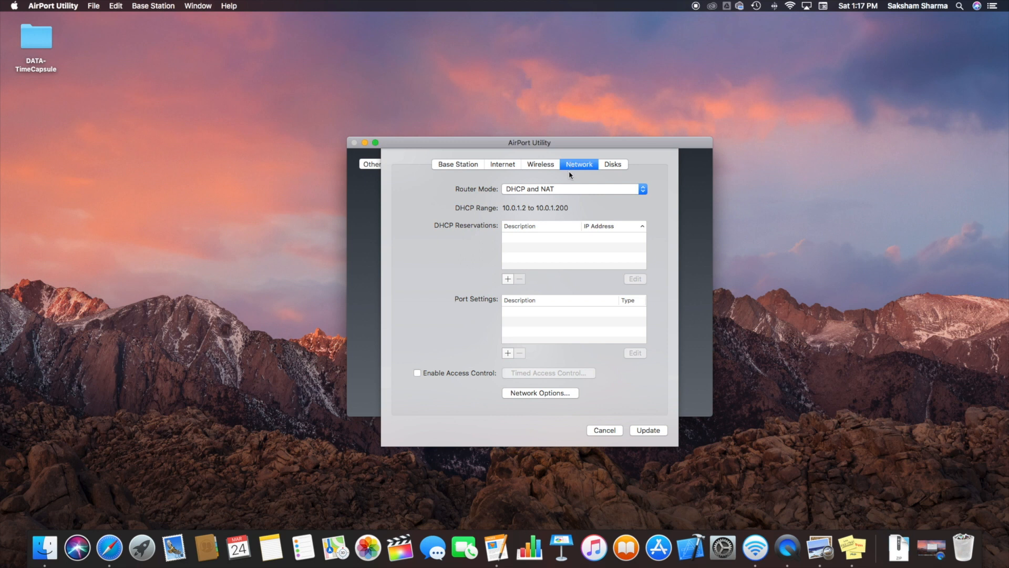
mouse_move(568, 193)
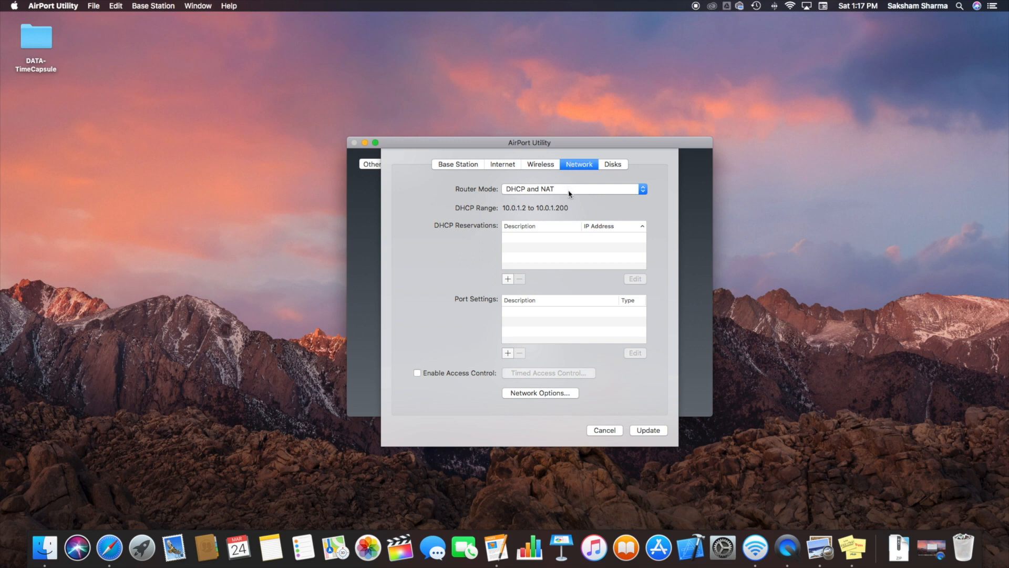
click(574, 189)
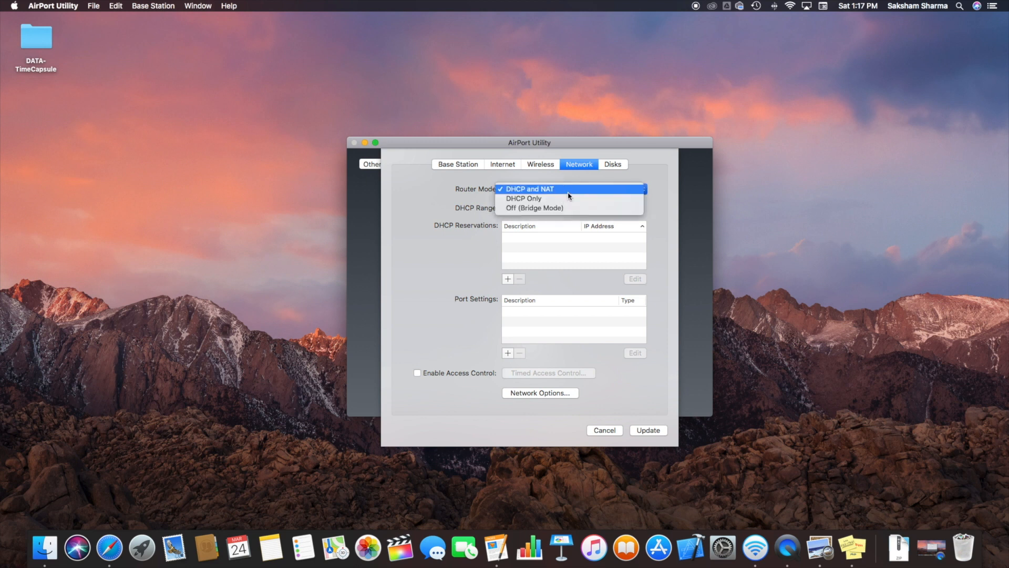
mouse_move(551, 208)
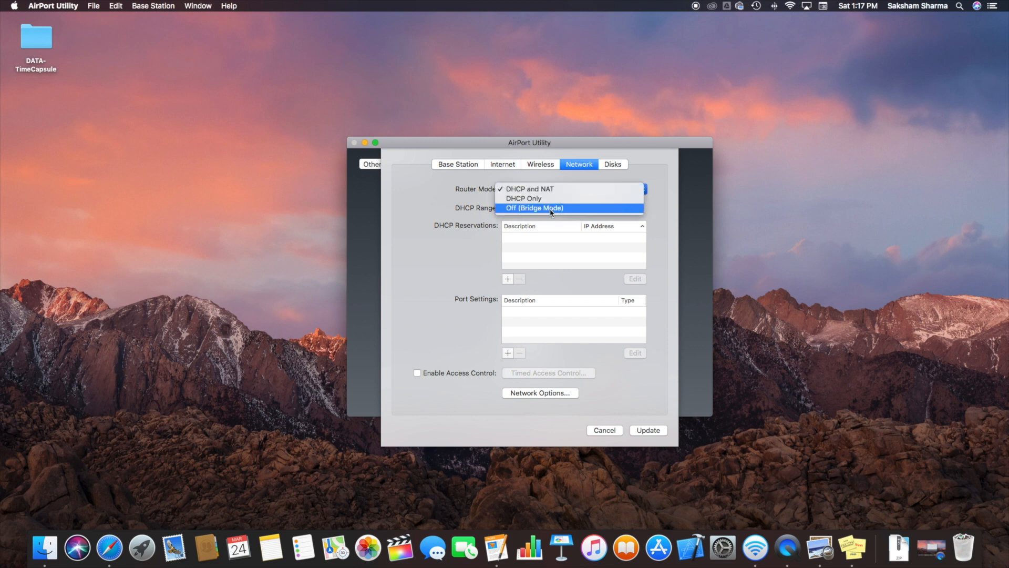
click(534, 208)
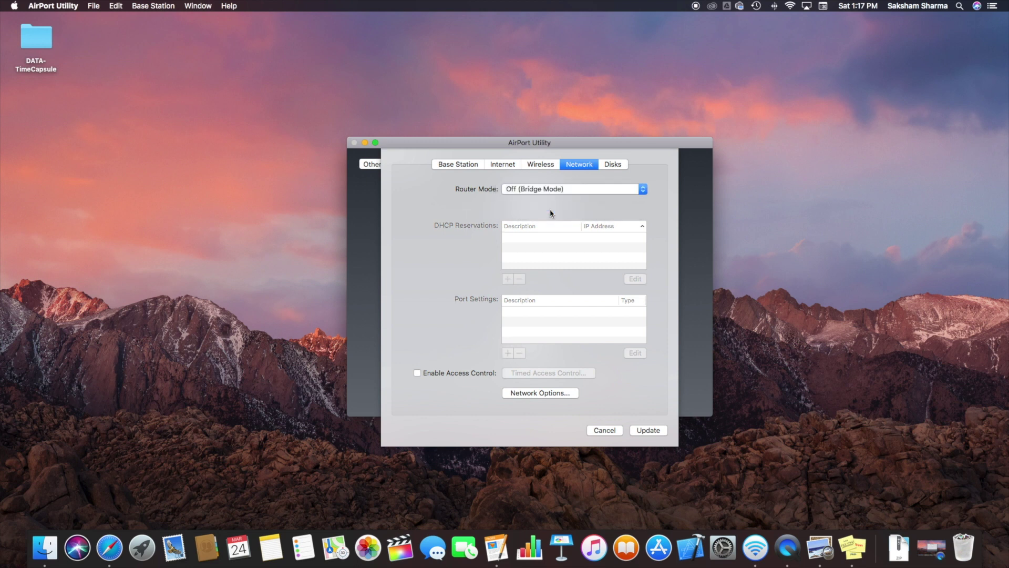
click(648, 430)
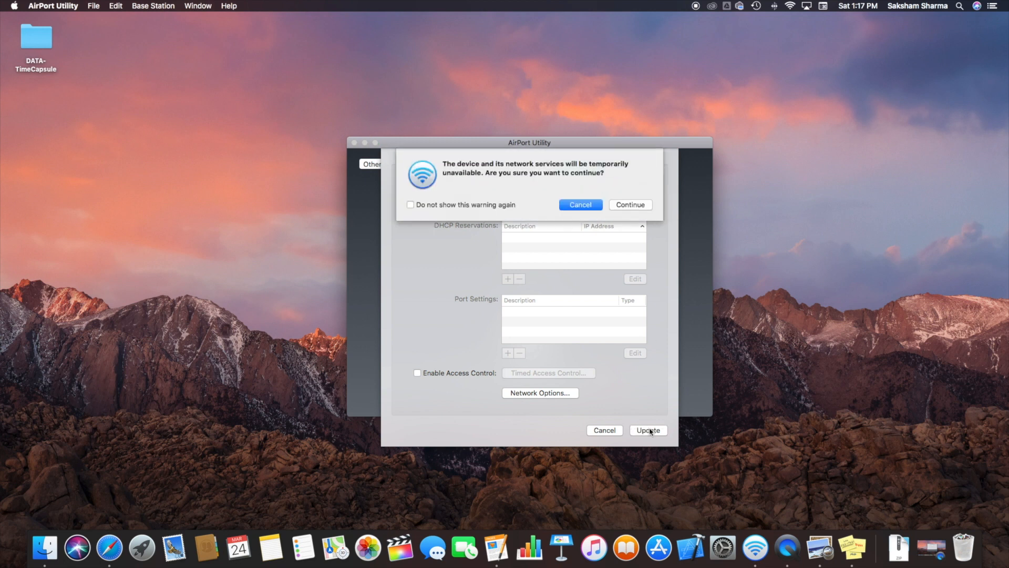
click(630, 204)
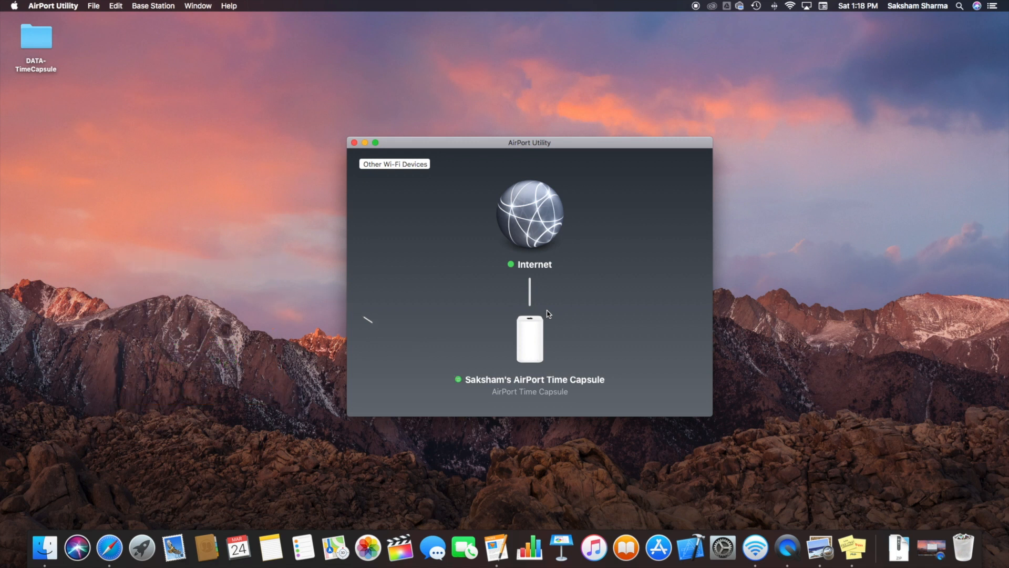
mouse_move(187, 488)
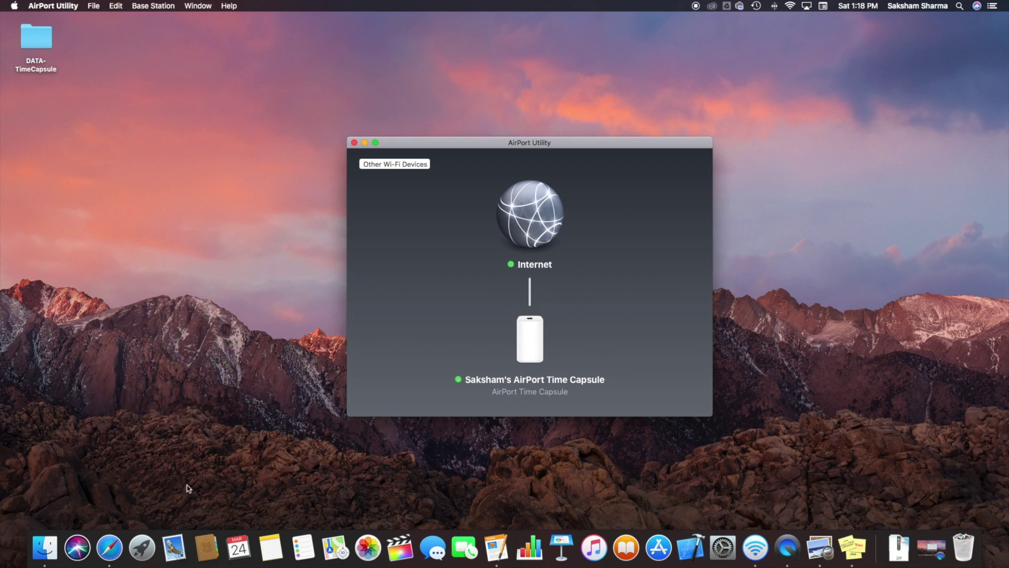
mouse_move(135, 414)
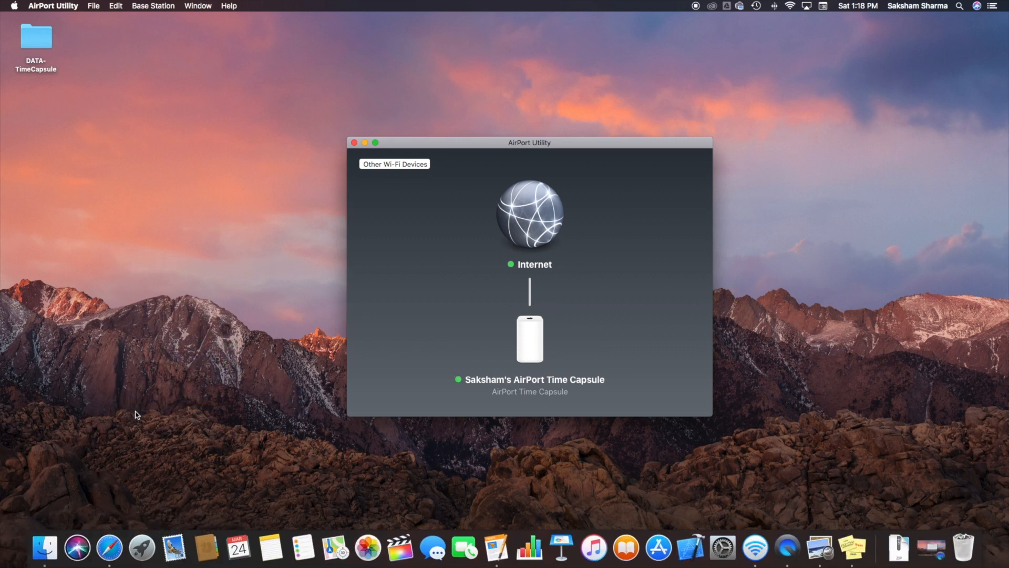